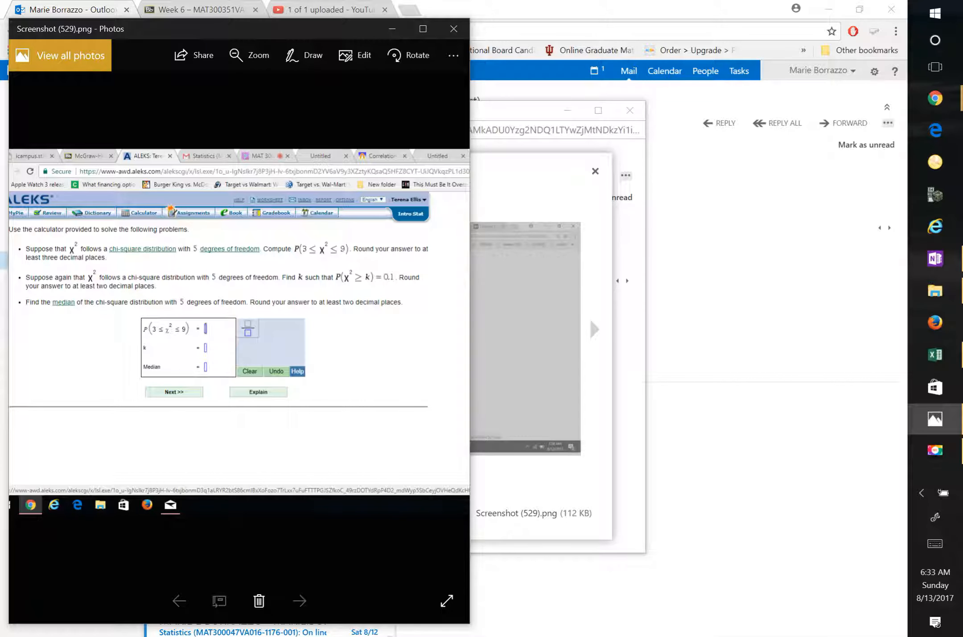
- Start a blank Excel workbook beside the chi-square assignment screenshot
left_click(935, 355)
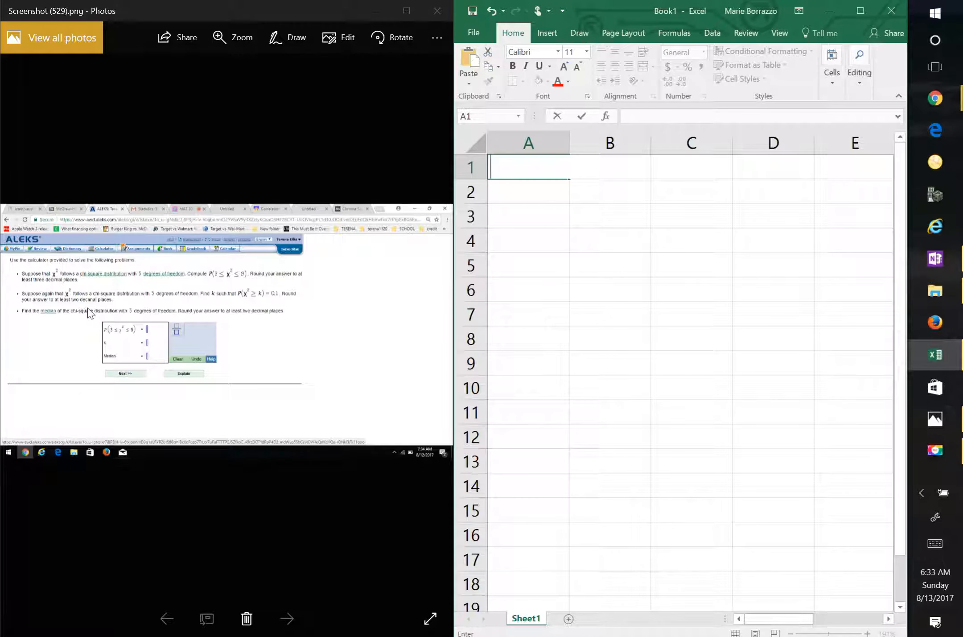
mouse_move(87, 327)
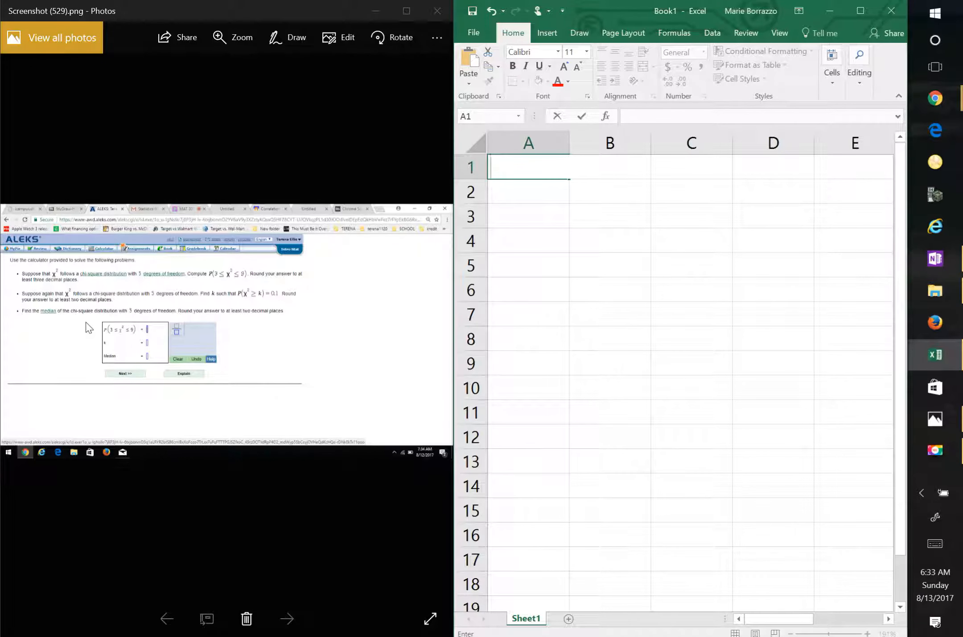
mouse_move(35, 321)
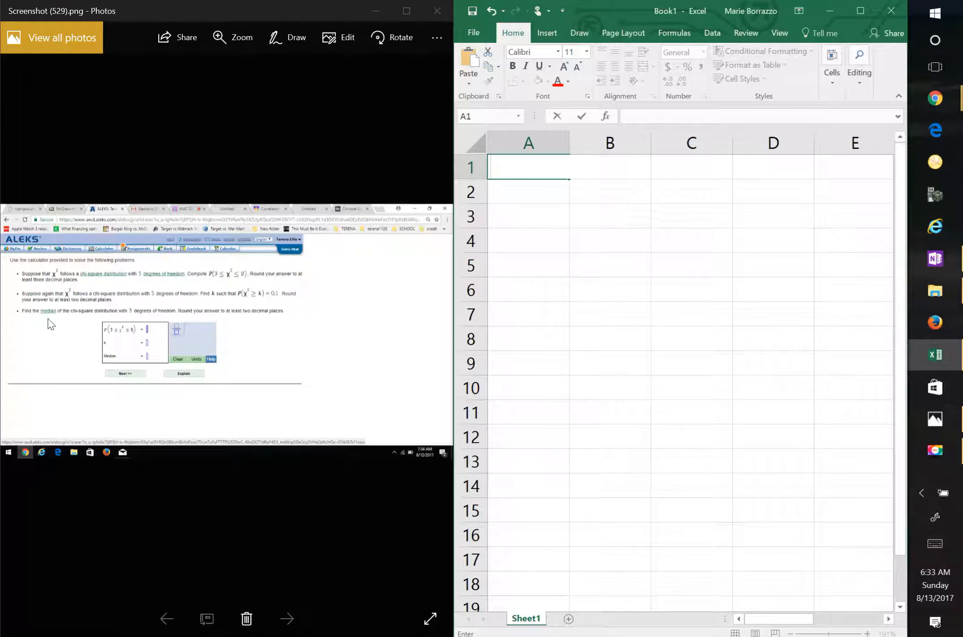
- Enter =CHIINV(.5,5) in A1, returning 4.35146
left_click(528, 190)
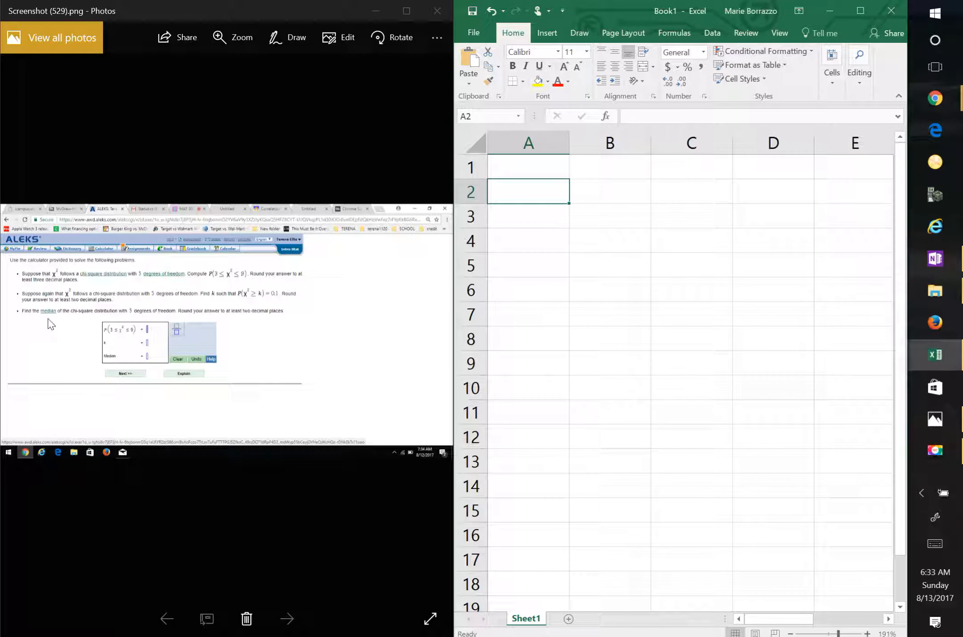
left_click(528, 166)
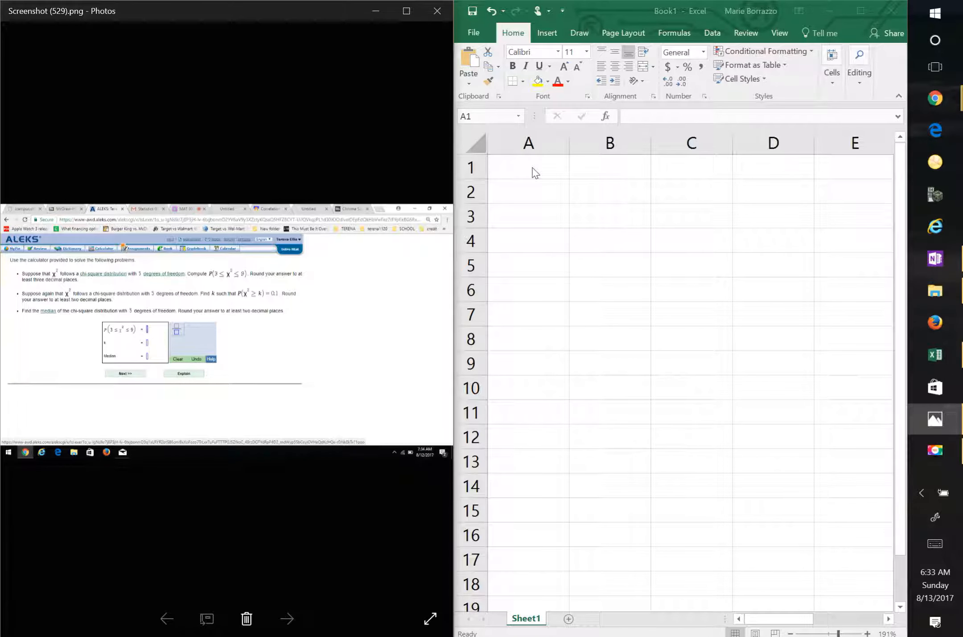
type("=")
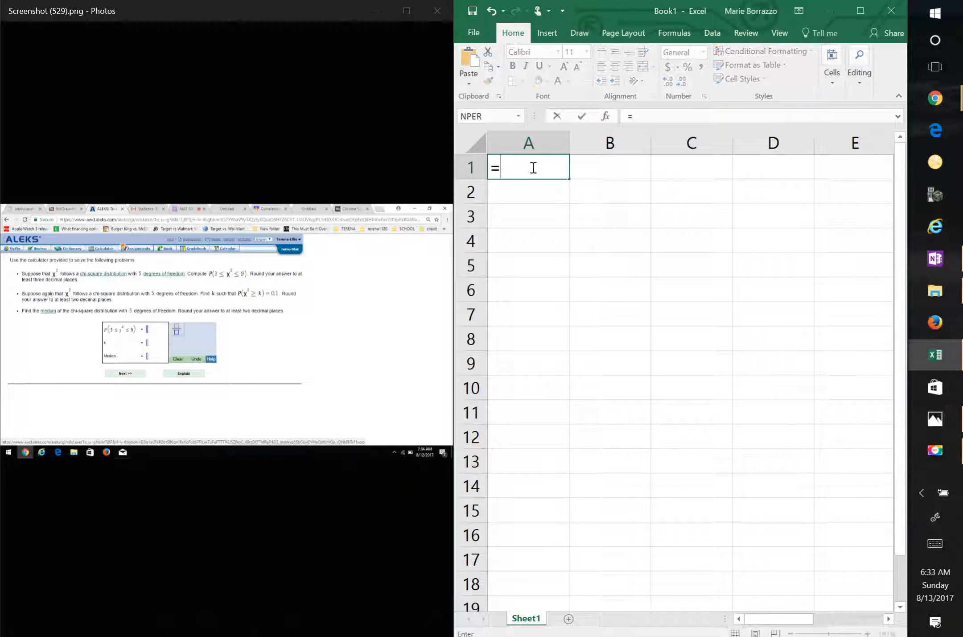
type("C")
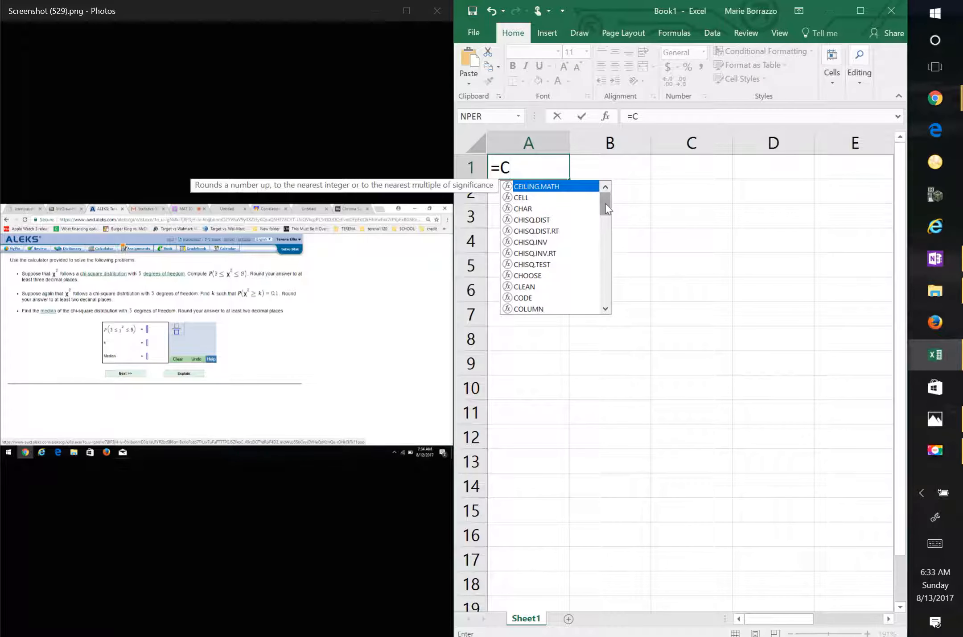
scroll("down", 3)
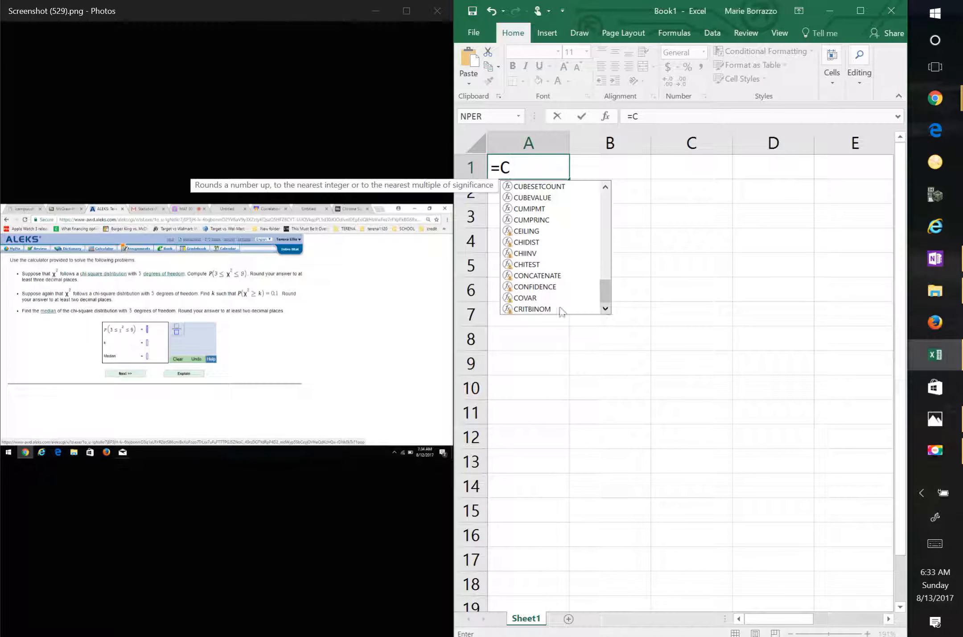
mouse_move(529, 264)
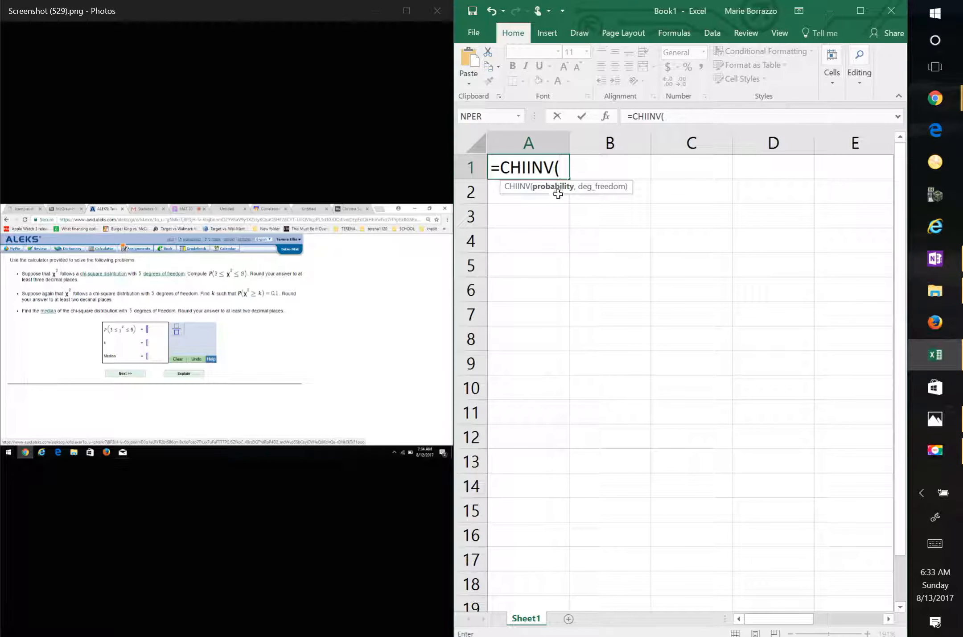
type(".")
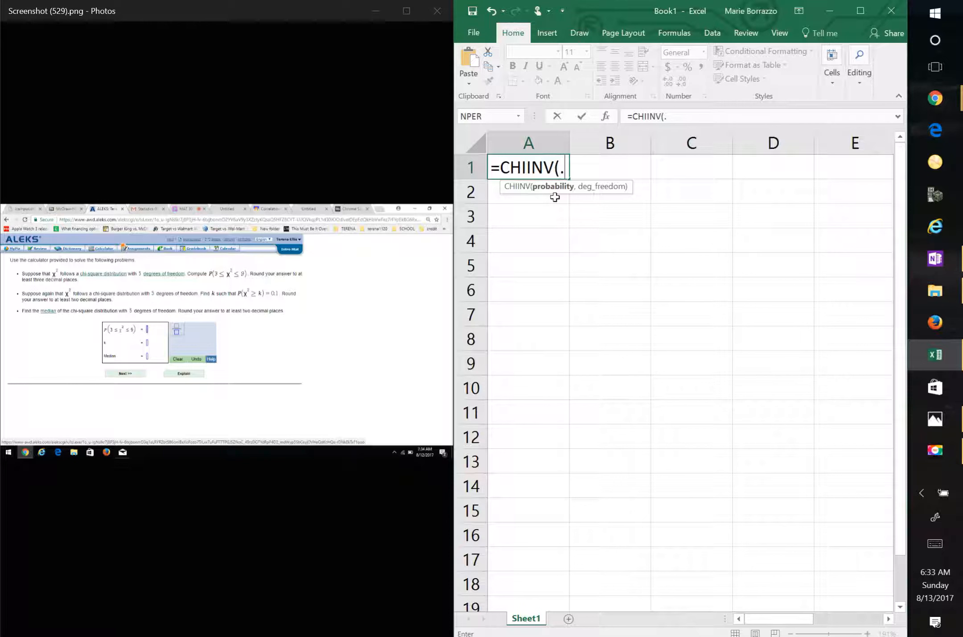
type("5")
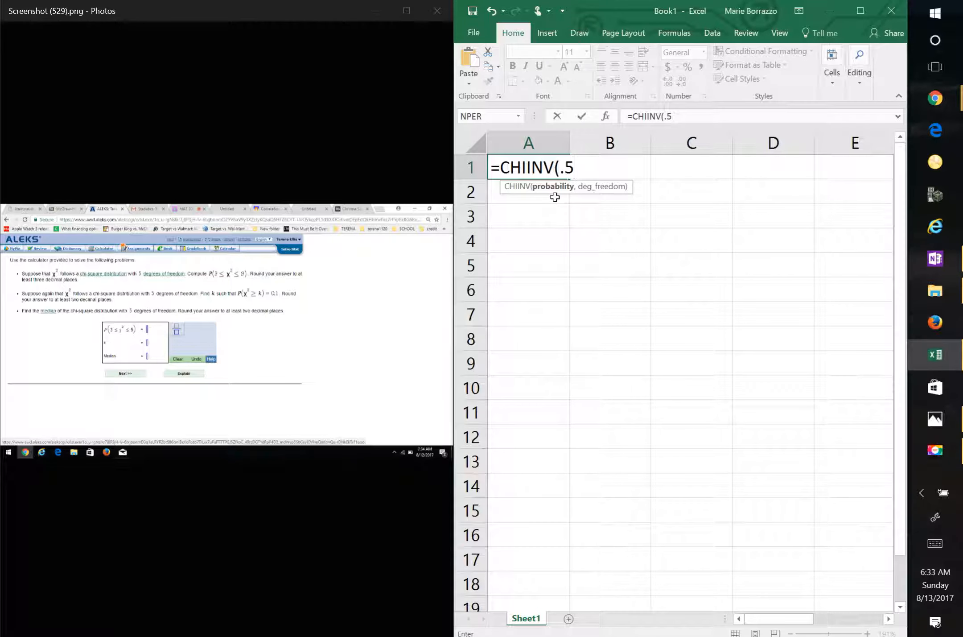
type(",")
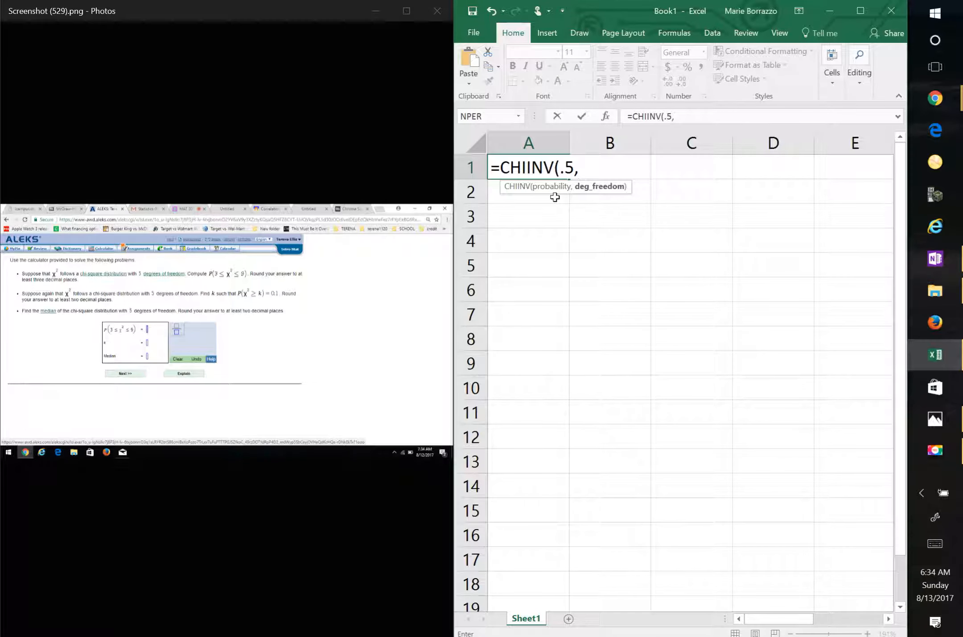
type("5")
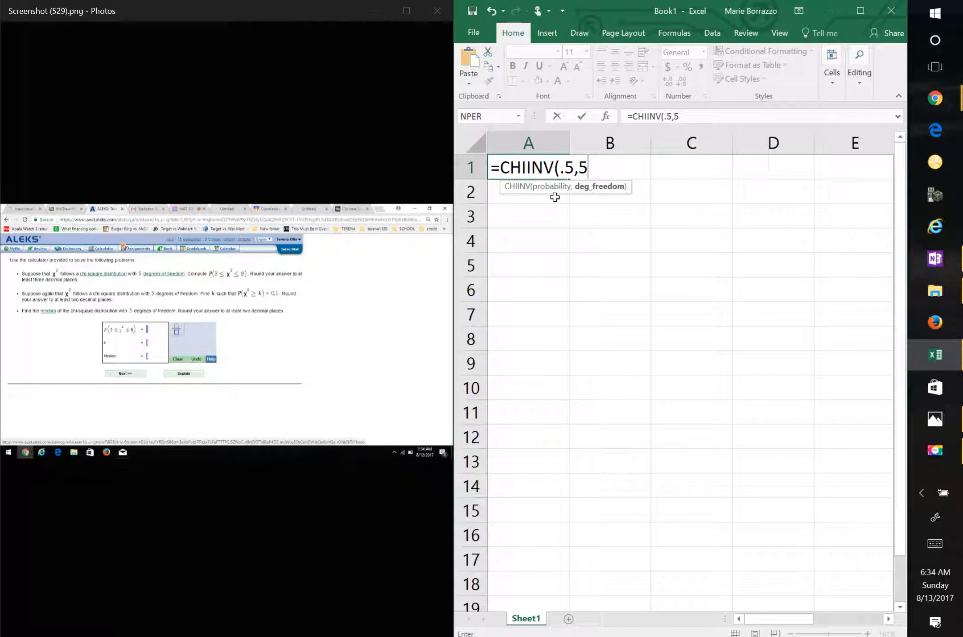
key("Enter")
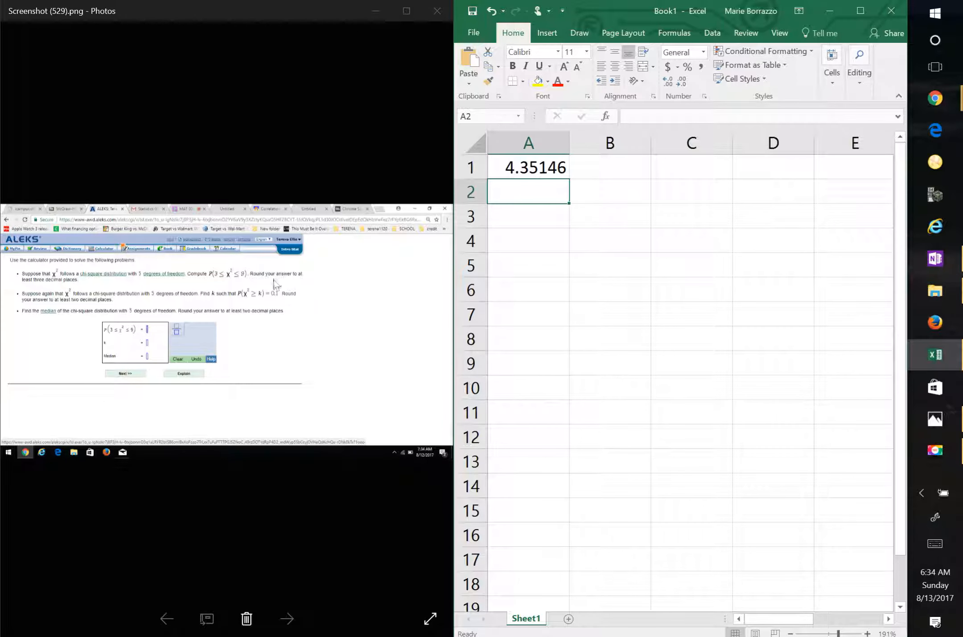
mouse_move(279, 300)
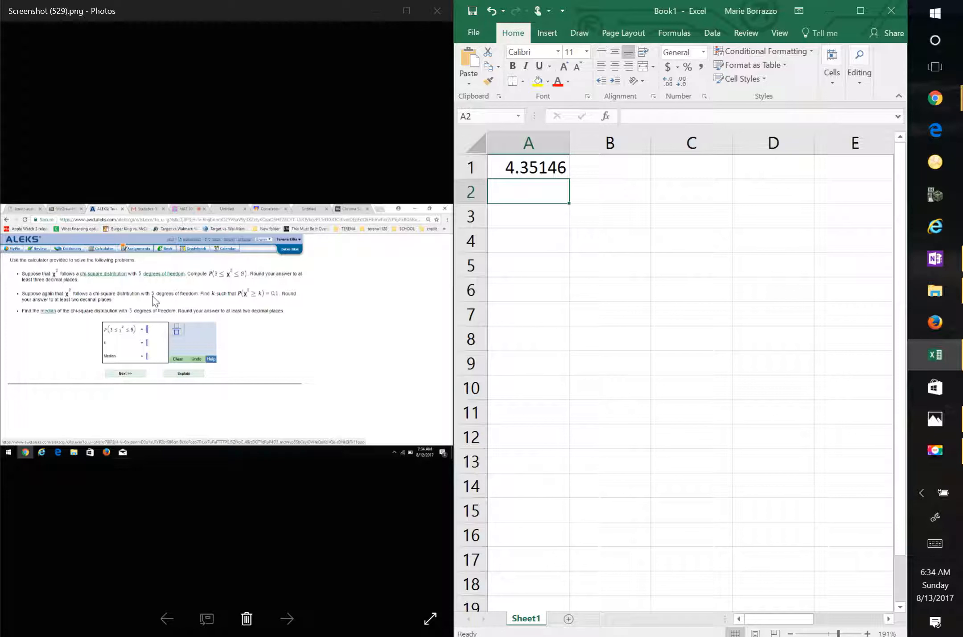
mouse_move(259, 304)
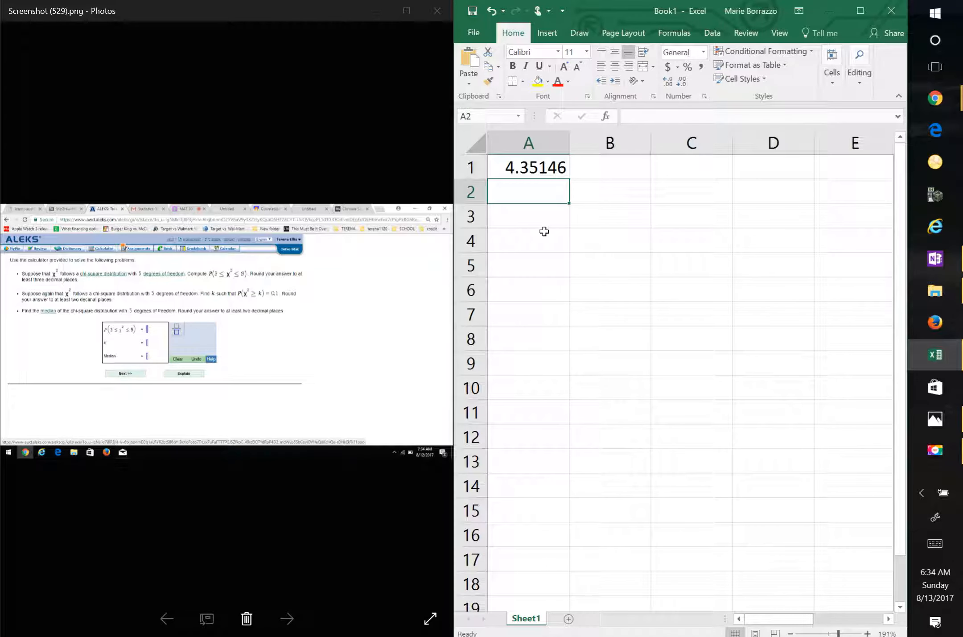
- Begin a second CHIINV formula in A2 with =C
type("=CHIINV(")
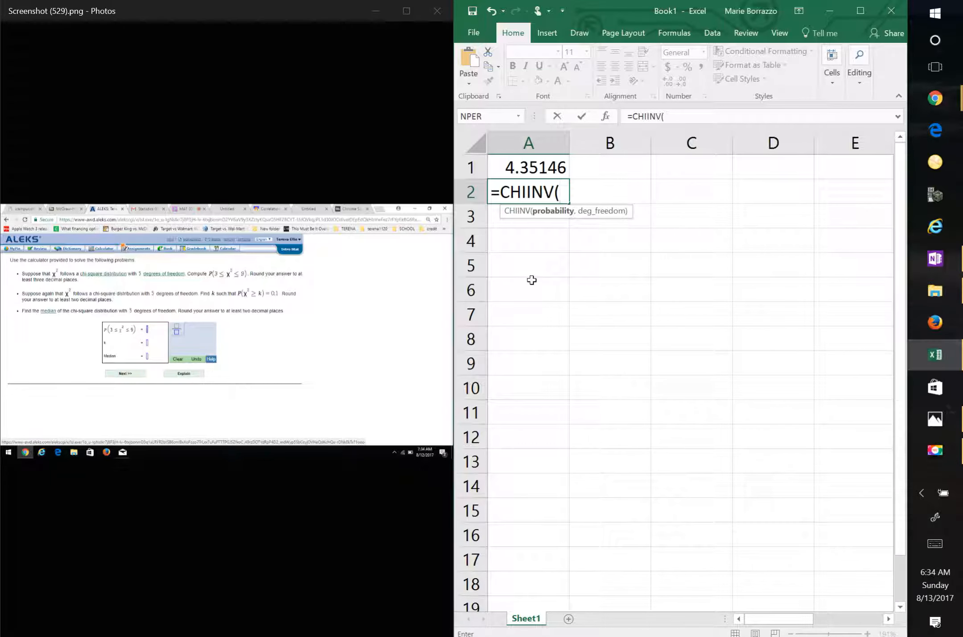
- Complete A2 as =CHIINV(.1,5), returning 9.236357
type(".1")
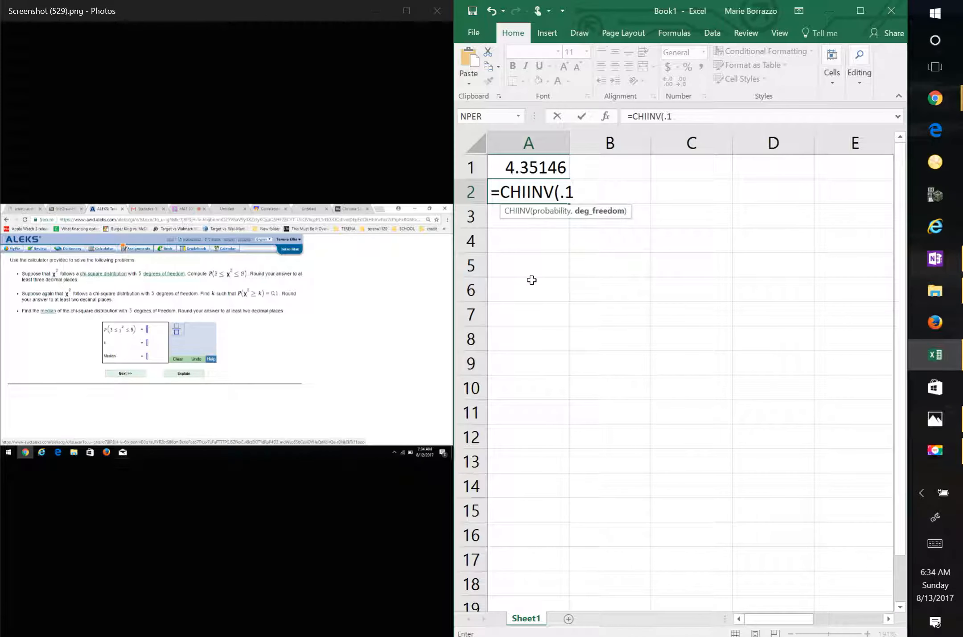
type(",")
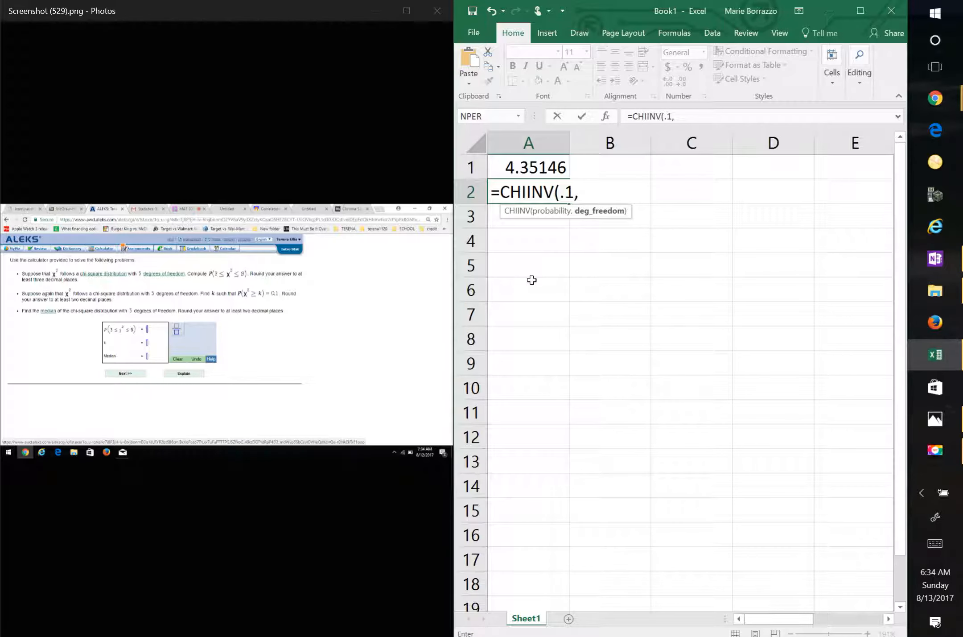
type("5")
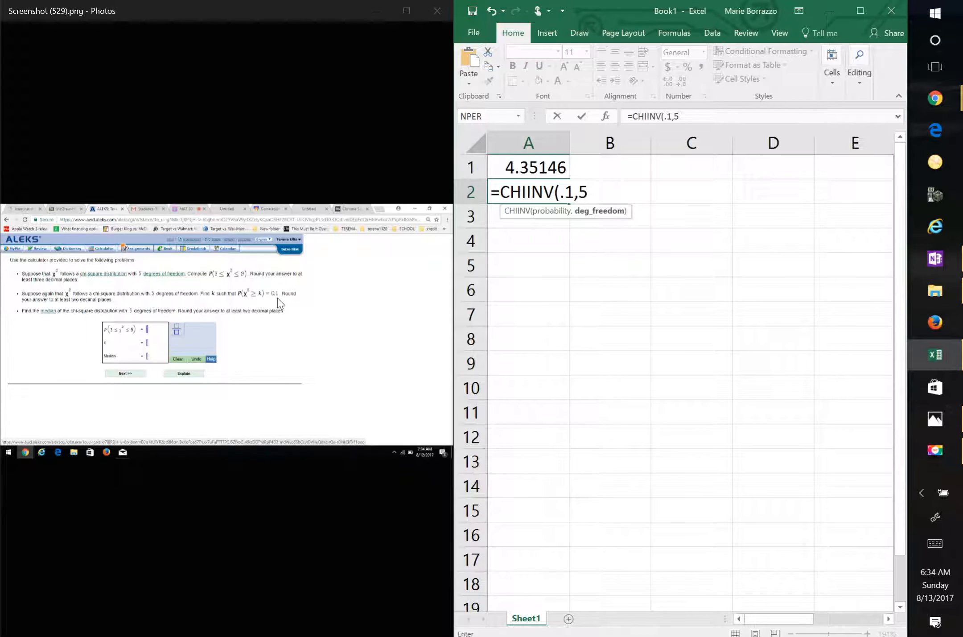
key("Enter")
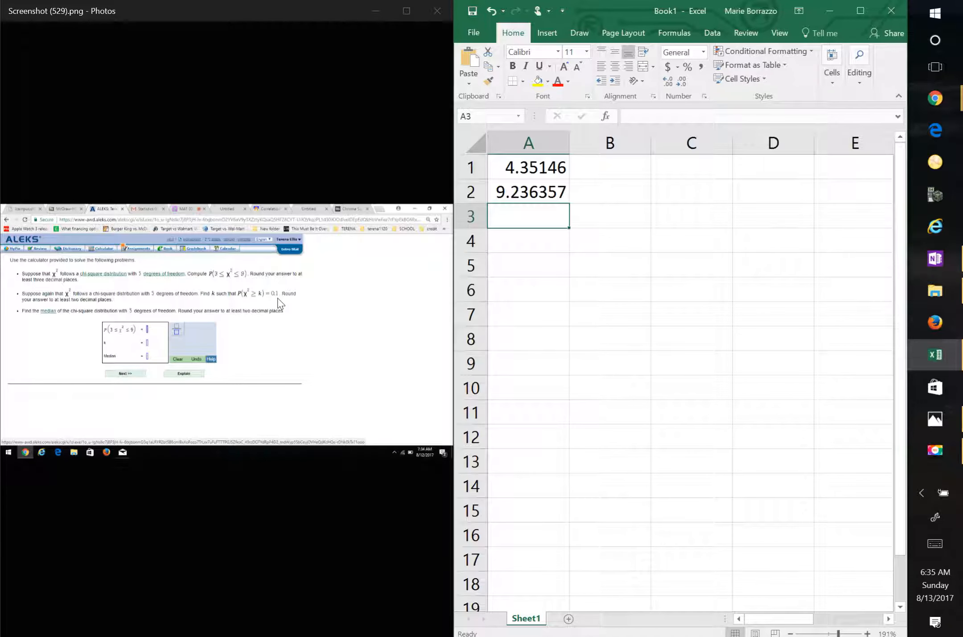
mouse_move(221, 296)
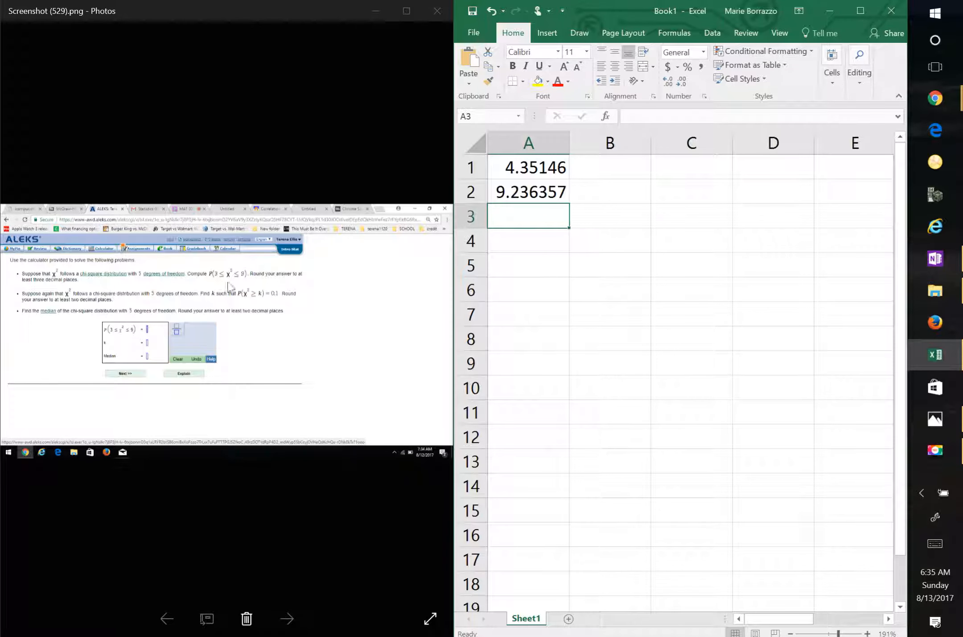
mouse_move(241, 286)
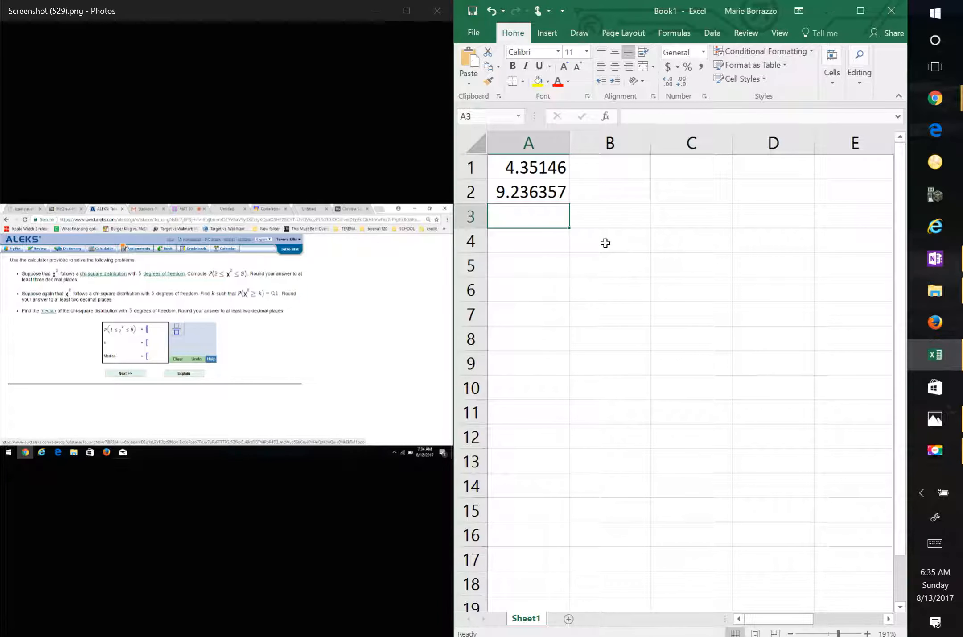
- Enter =CHIDIST(3,5) in B4, returning 0.699986, and begin a formula in B5
left_click(609, 241)
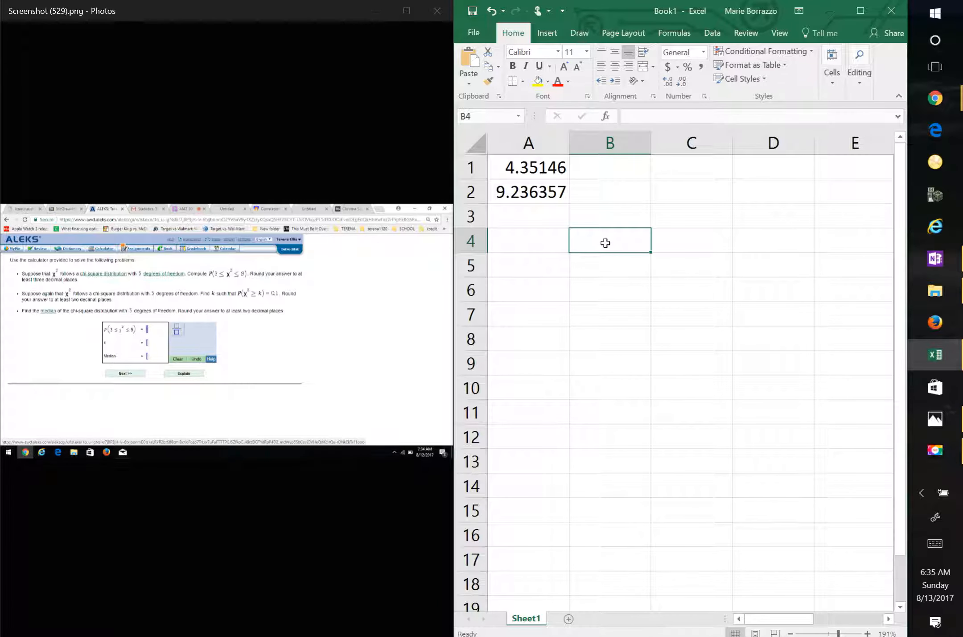
type("=C")
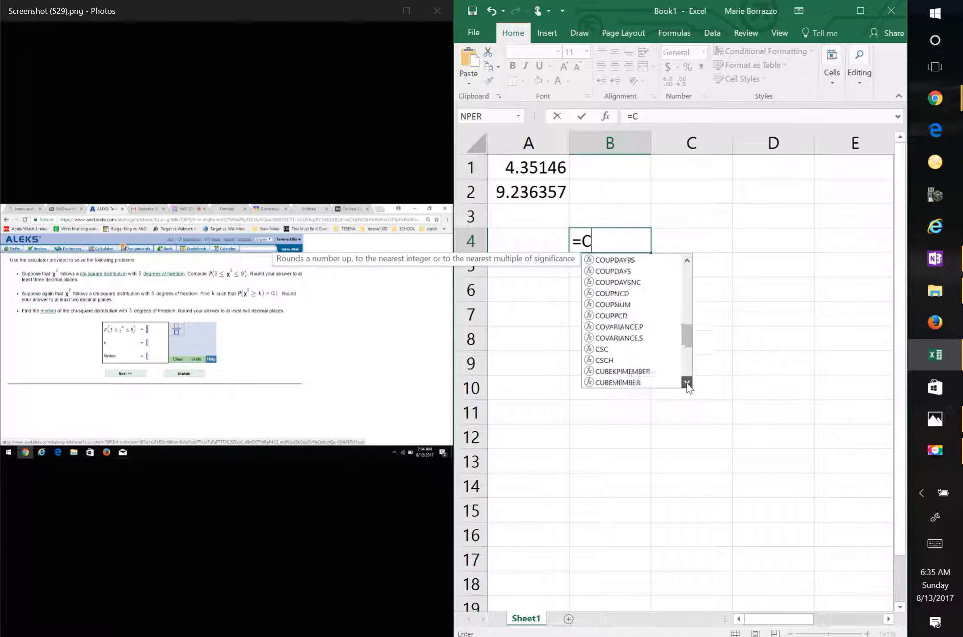
scroll("down", 3)
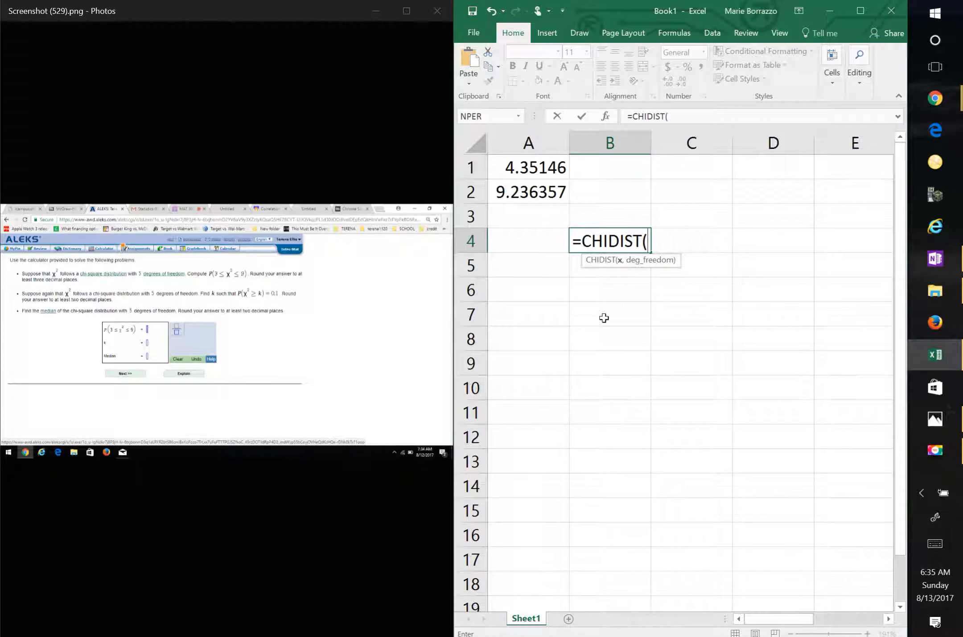
type("3")
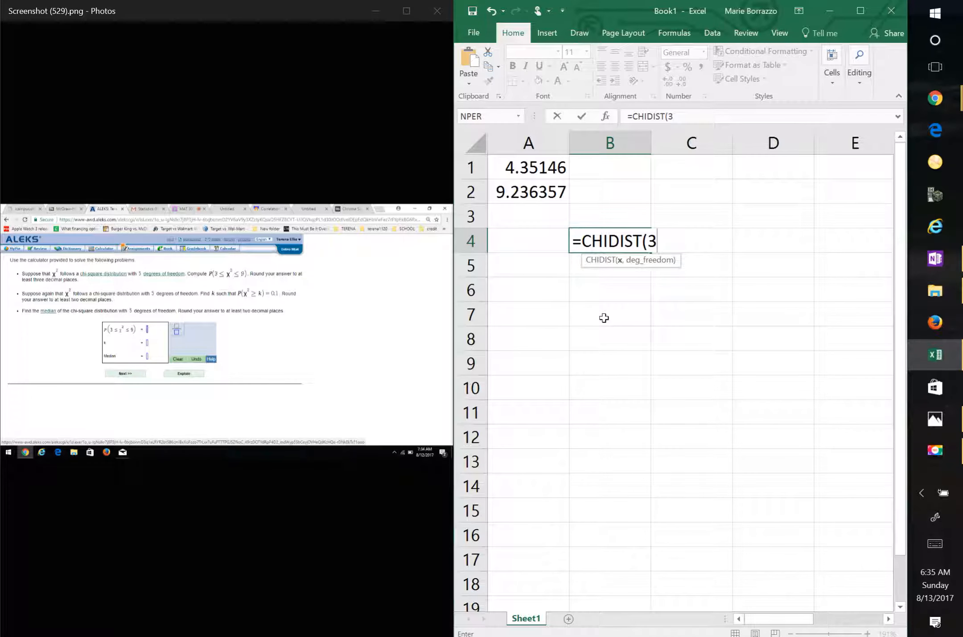
type(",5")
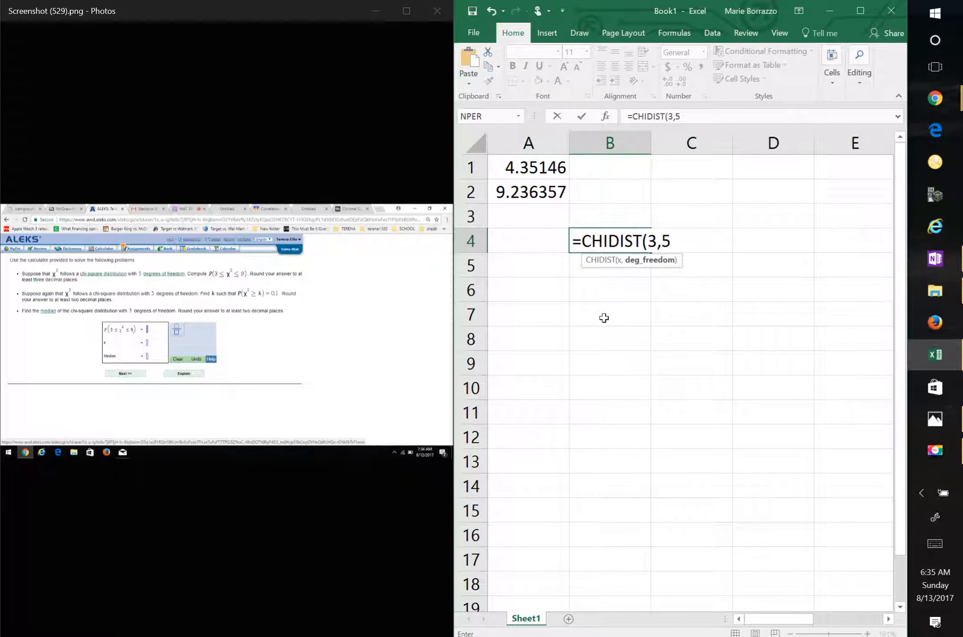
key("Enter")
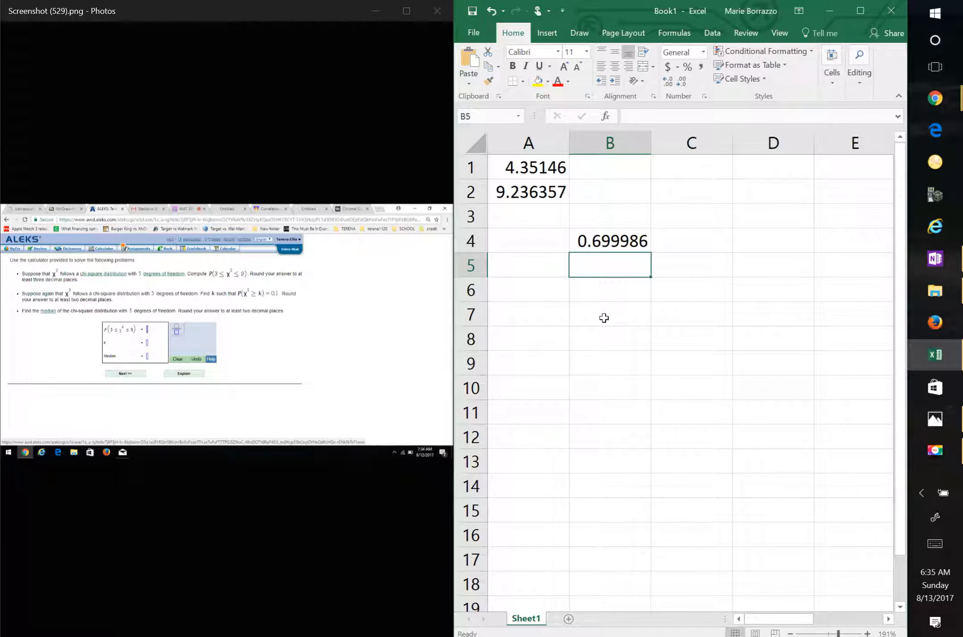
type("=")
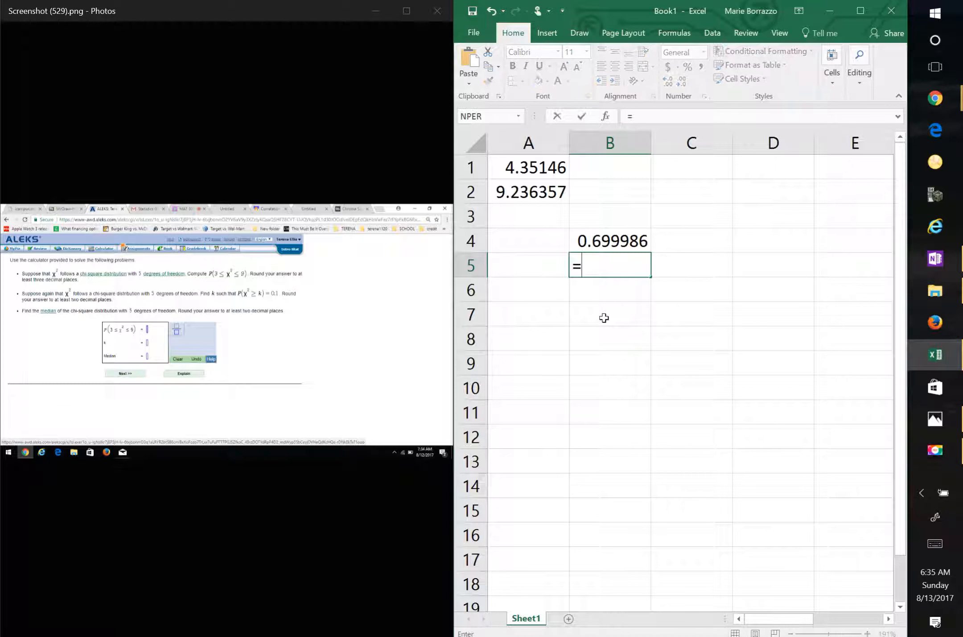
- Complete B5 as =CHIDIST(9,5), returning 0.109064
type("C")
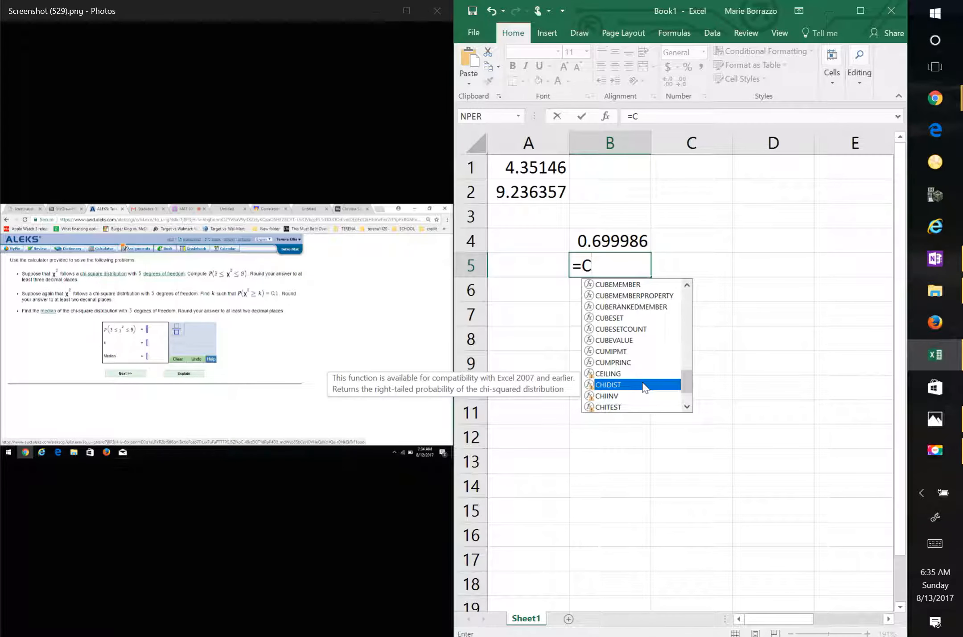
double_click(608, 385)
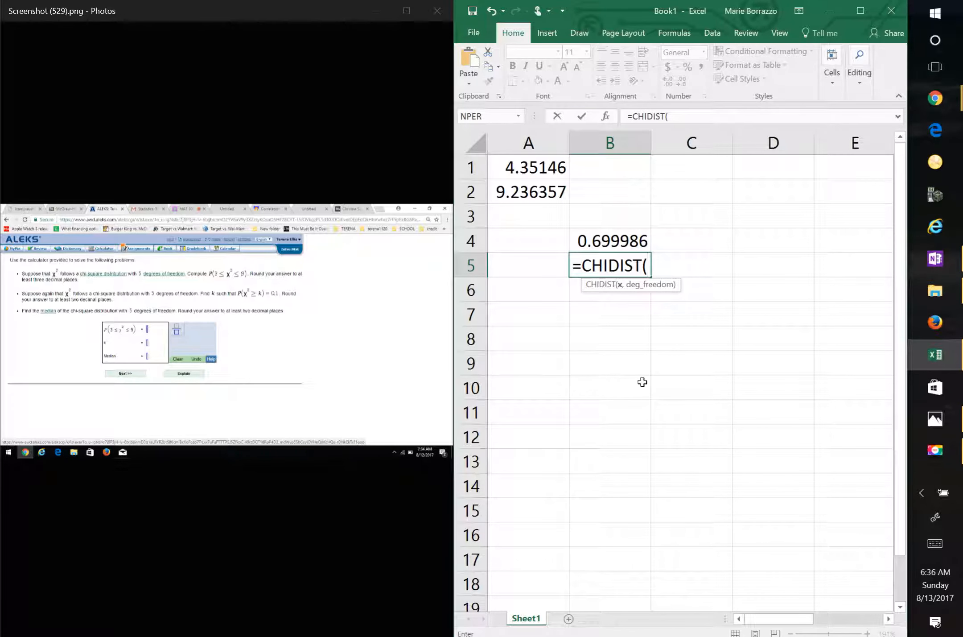
type("0")
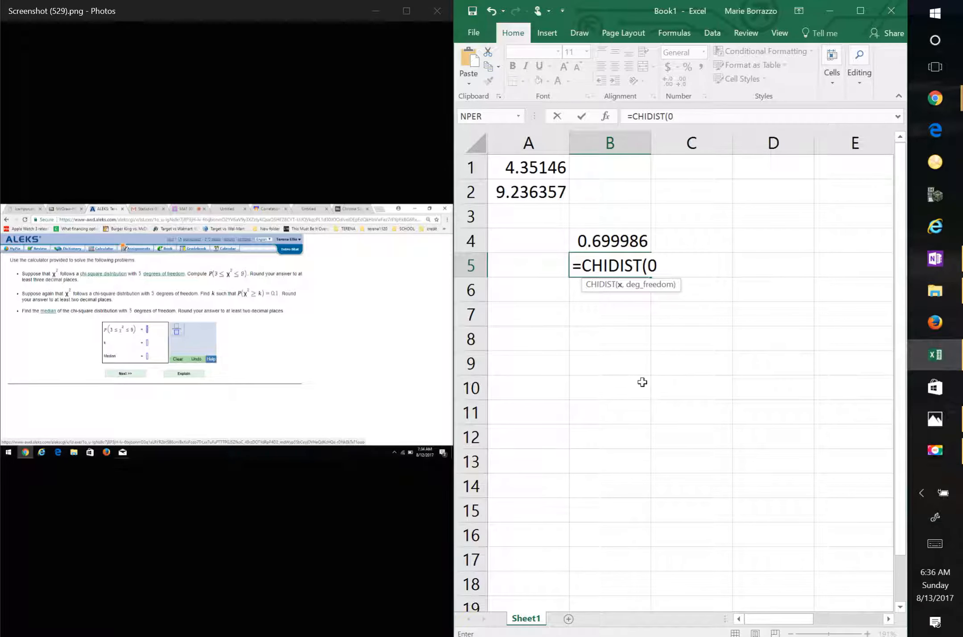
type("9,")
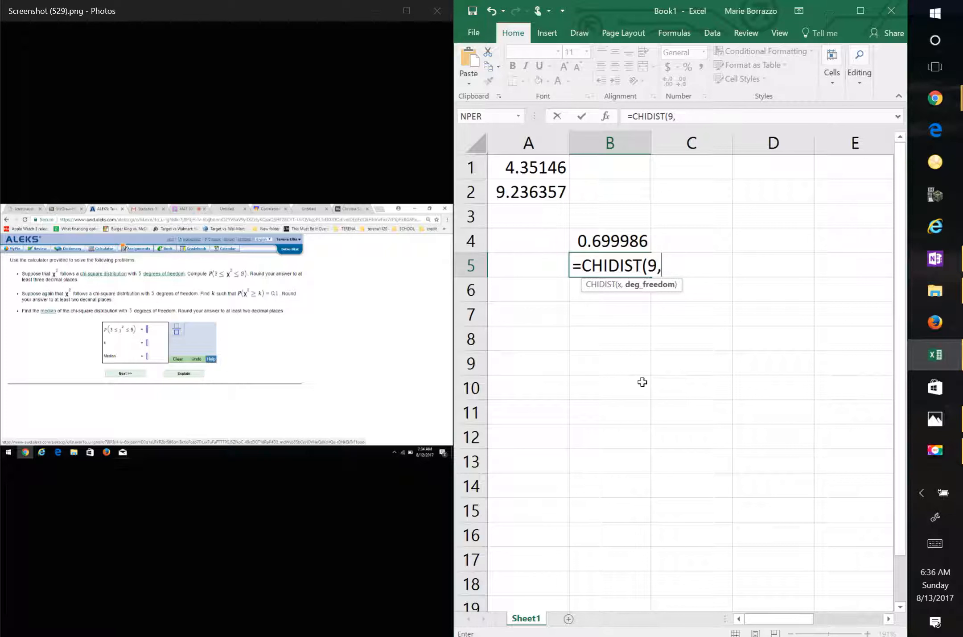
type("5")
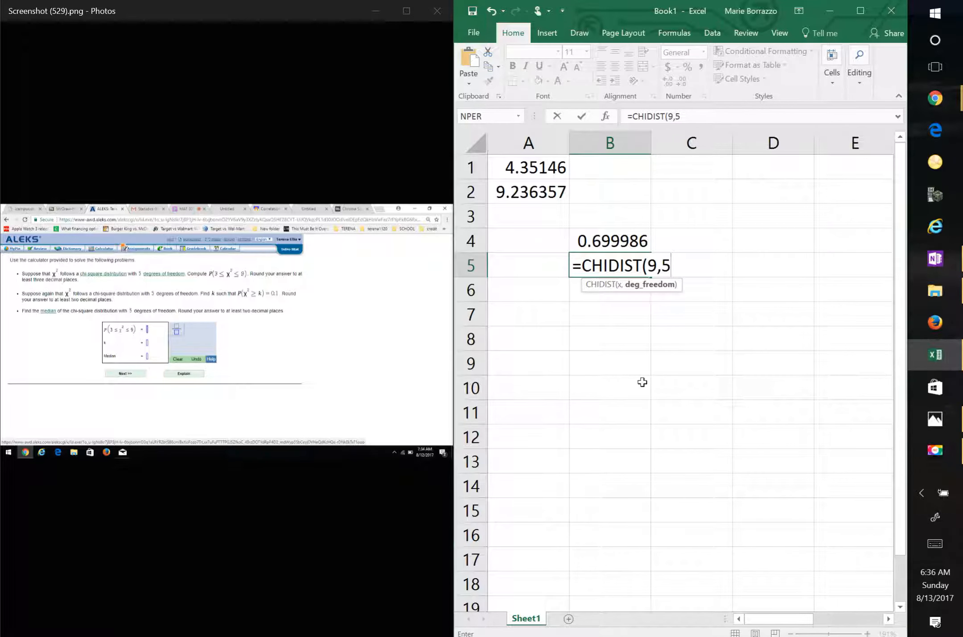
key("Enter")
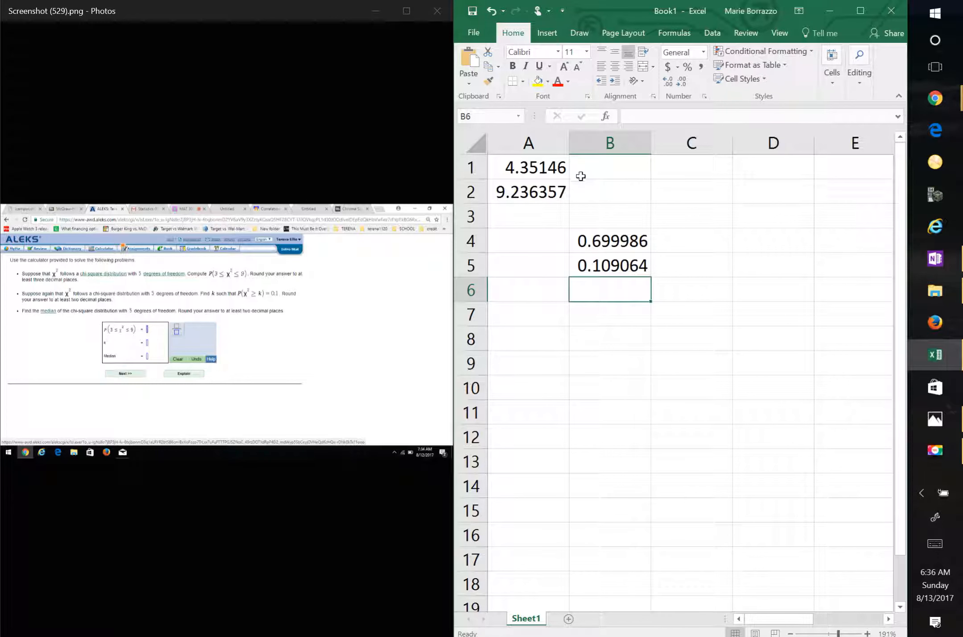
- Fill B6 yellow with =B4-B5 giving 0.590922, and select A6 for the A label
left_click(537, 80)
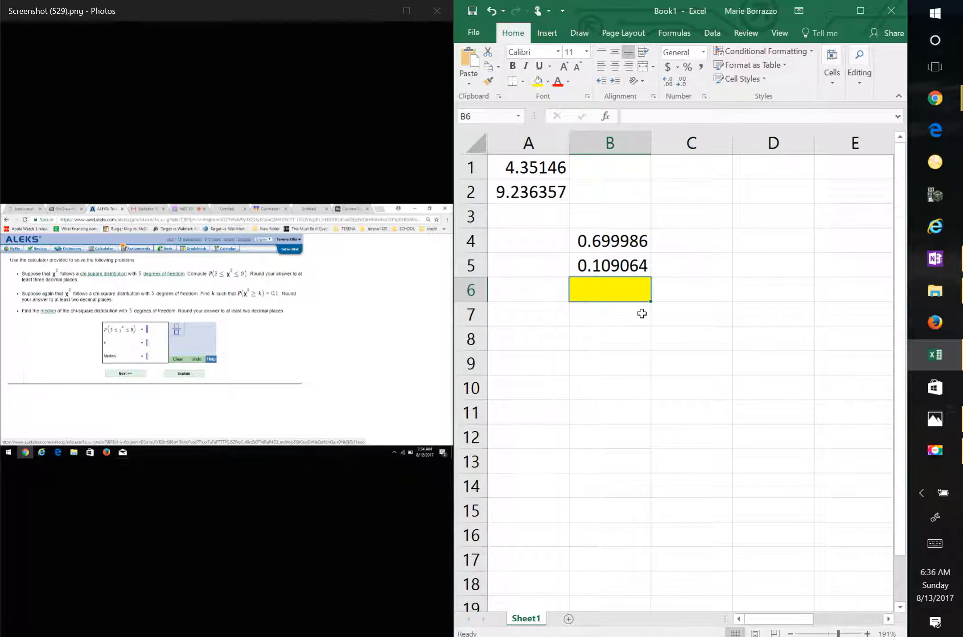
mouse_move(610, 291)
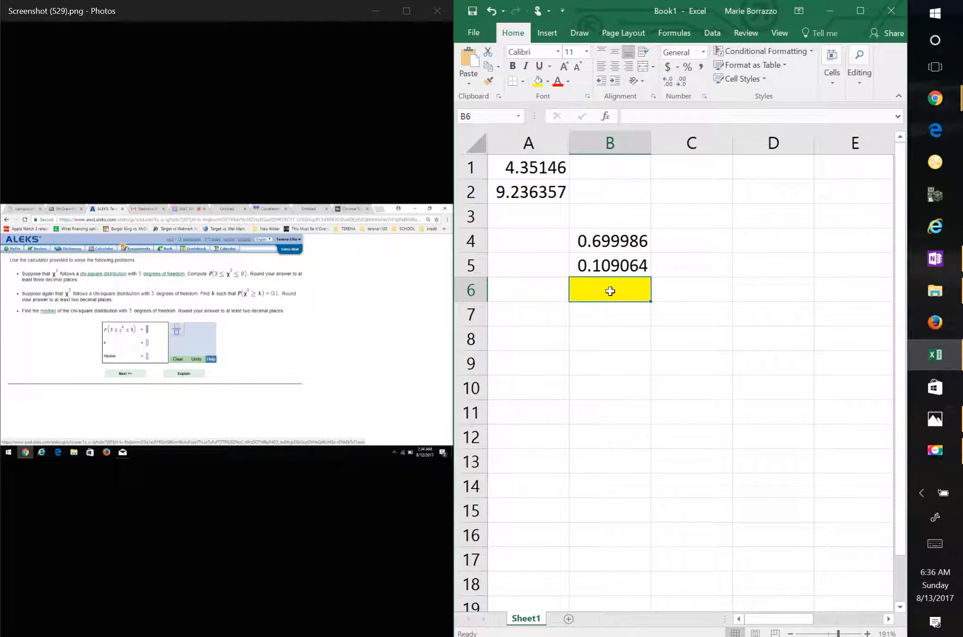
type("=")
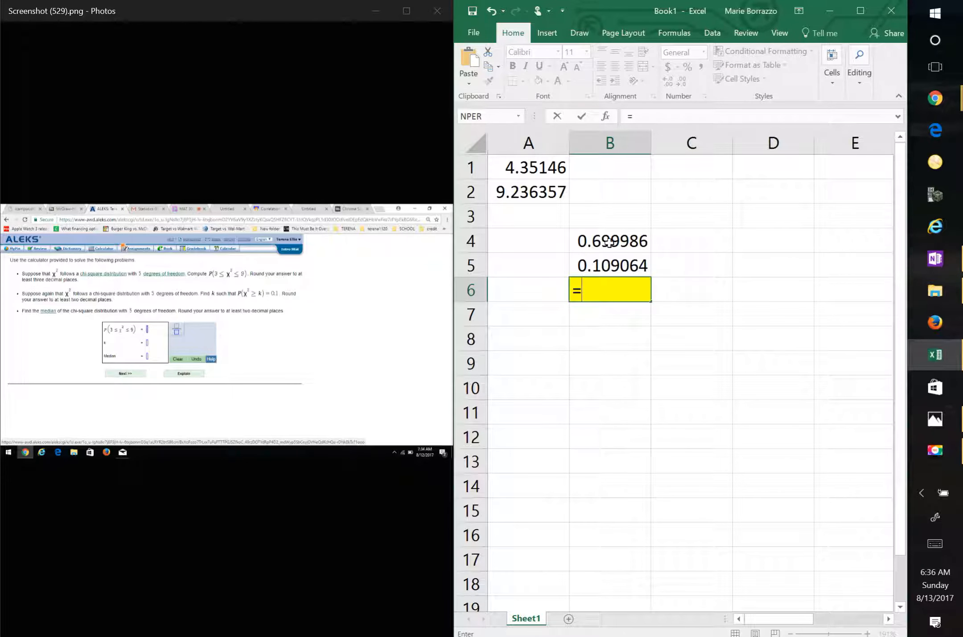
type("B4-")
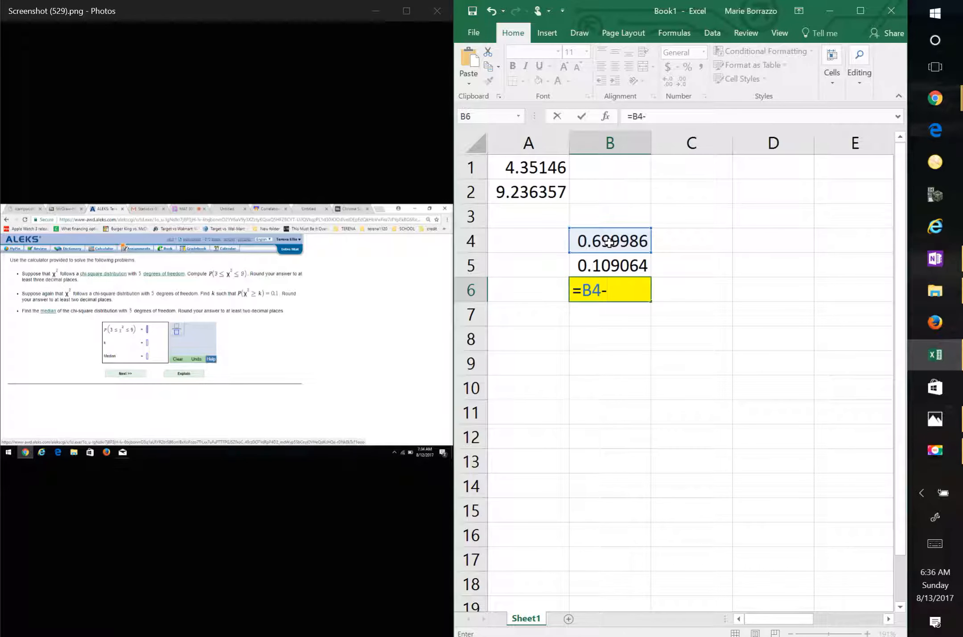
key("Enter")
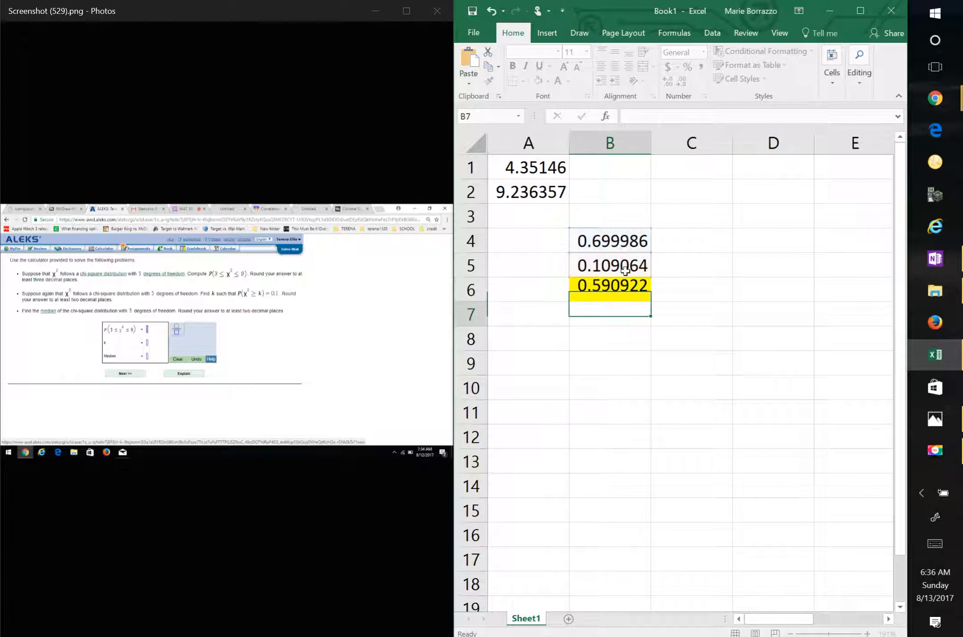
left_click(528, 290)
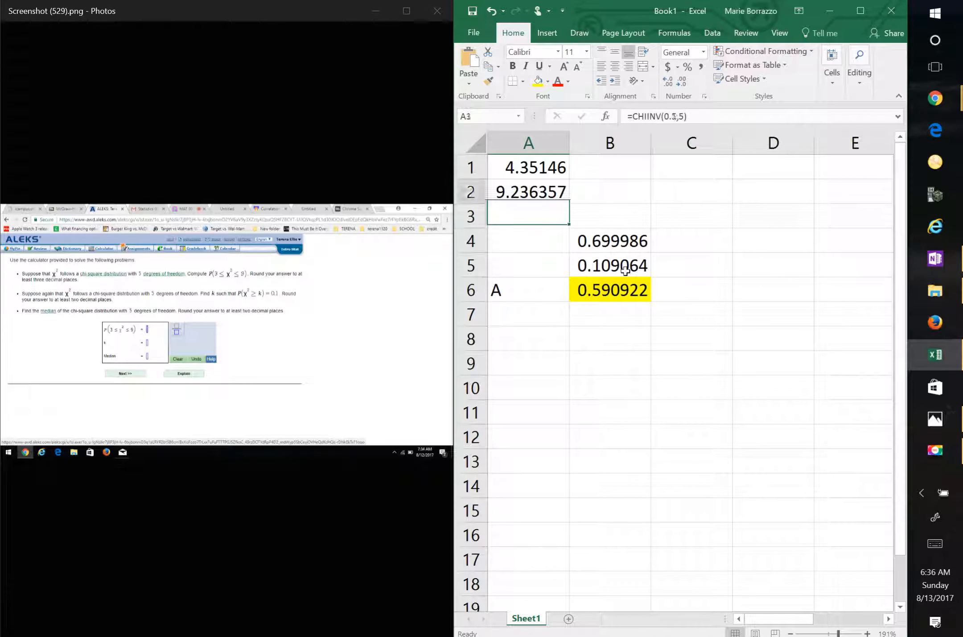
- Label C beside 4.35146 and B beside 9.236357, then check the B6 difference formula
left_click(610, 167)
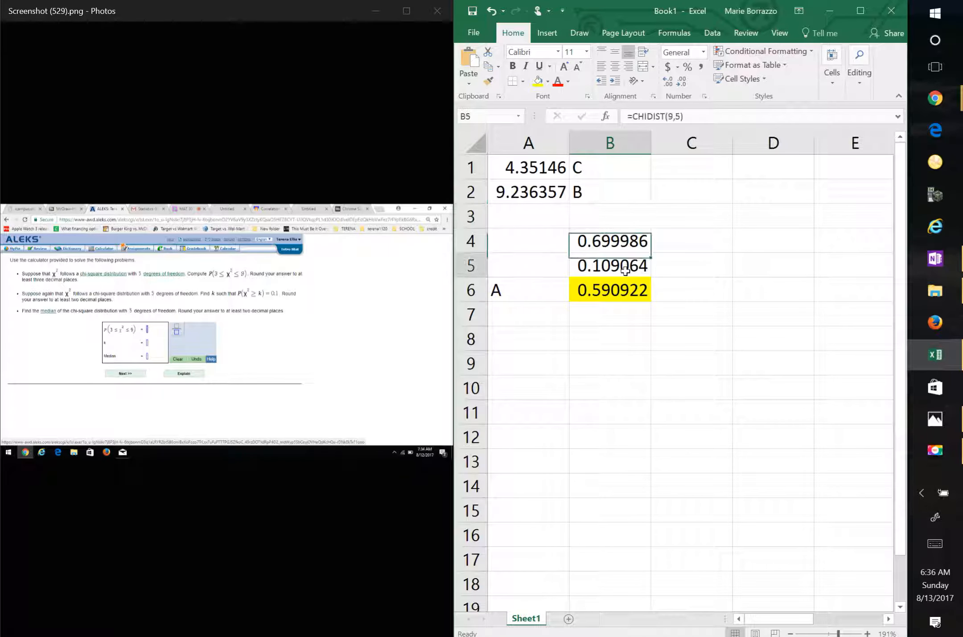
left_click(611, 290)
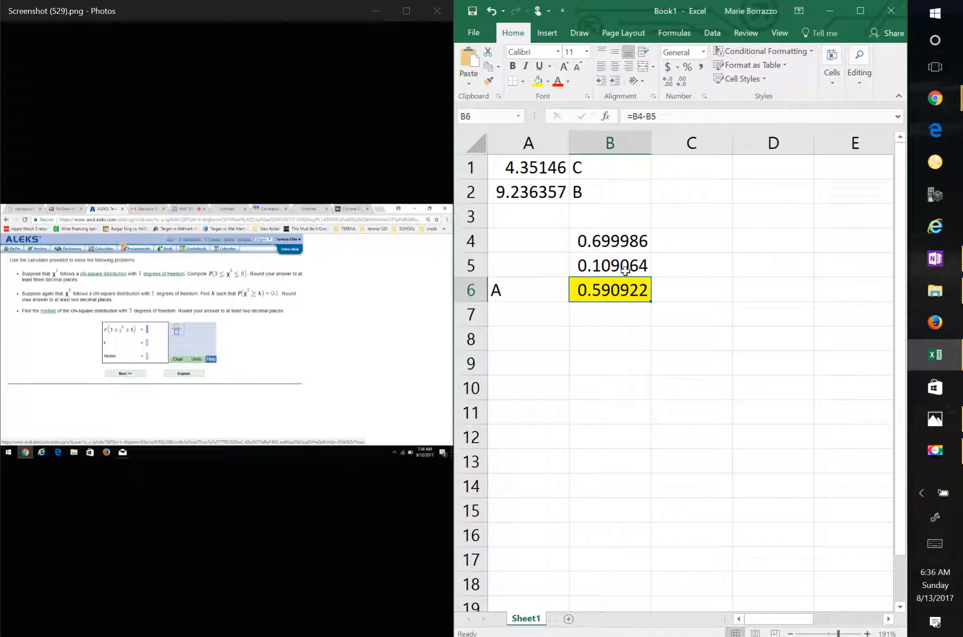
mouse_move(661, 366)
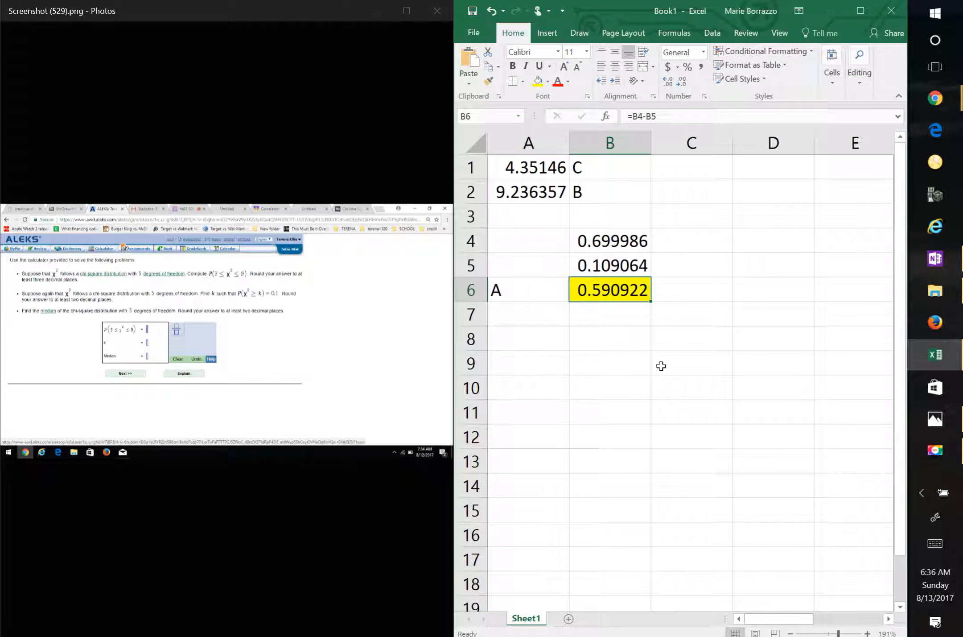
mouse_move(683, 397)
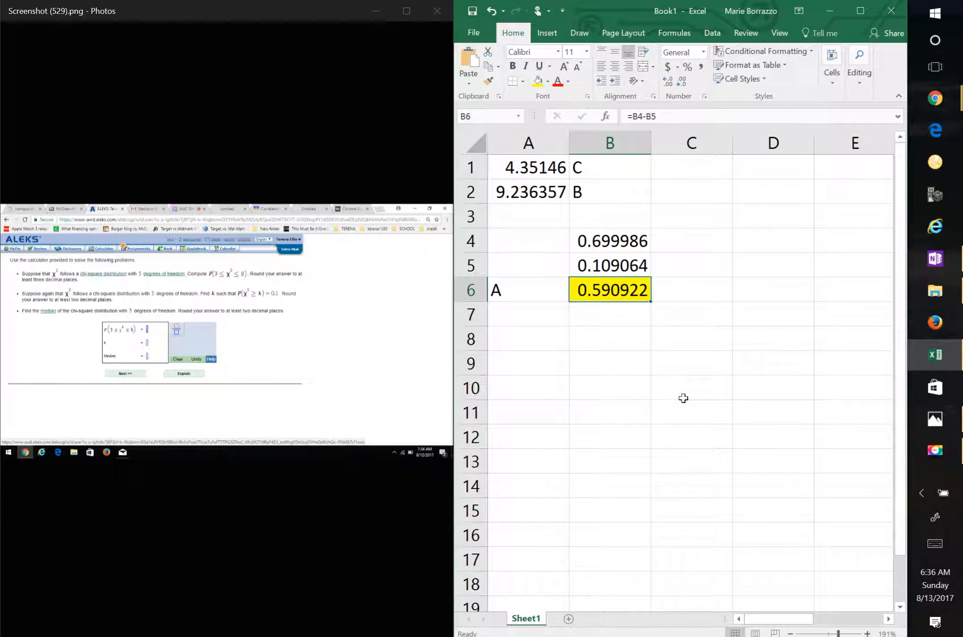
left_click(691, 387)
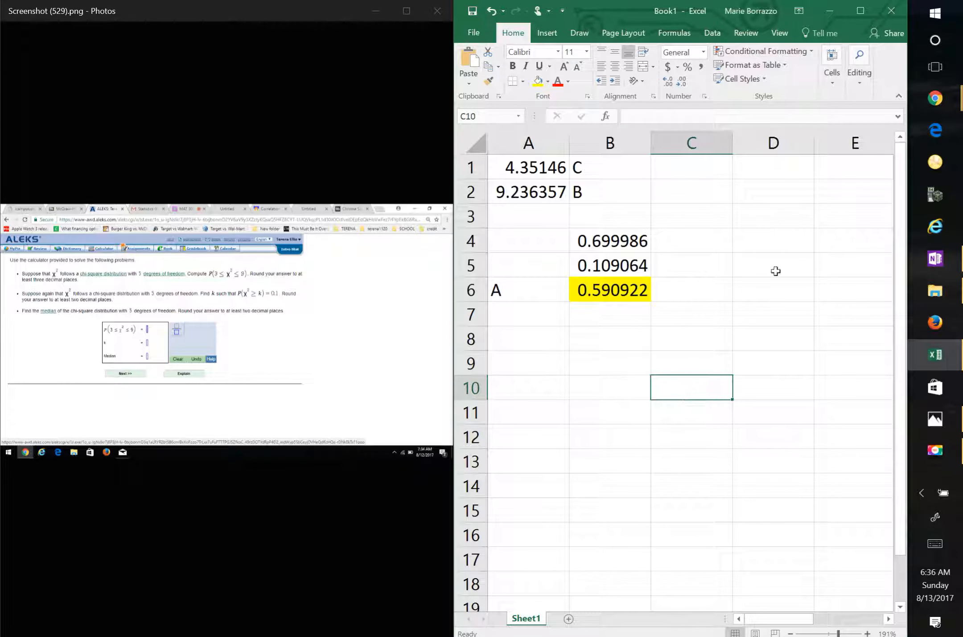
mouse_move(925, 350)
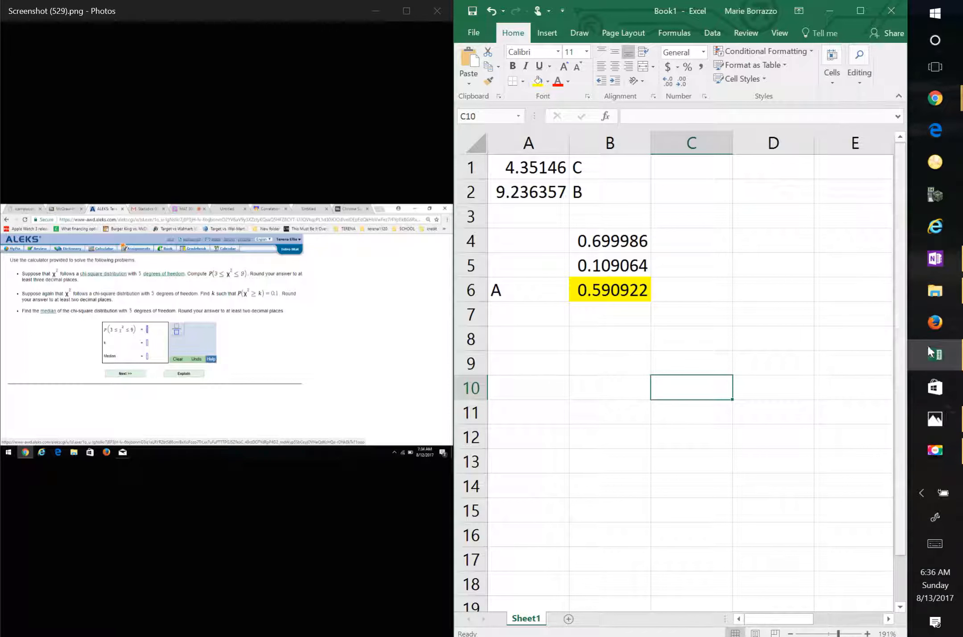
- Bring up the Movavi screen-capture recording window over the spreadsheet
left_click(935, 449)
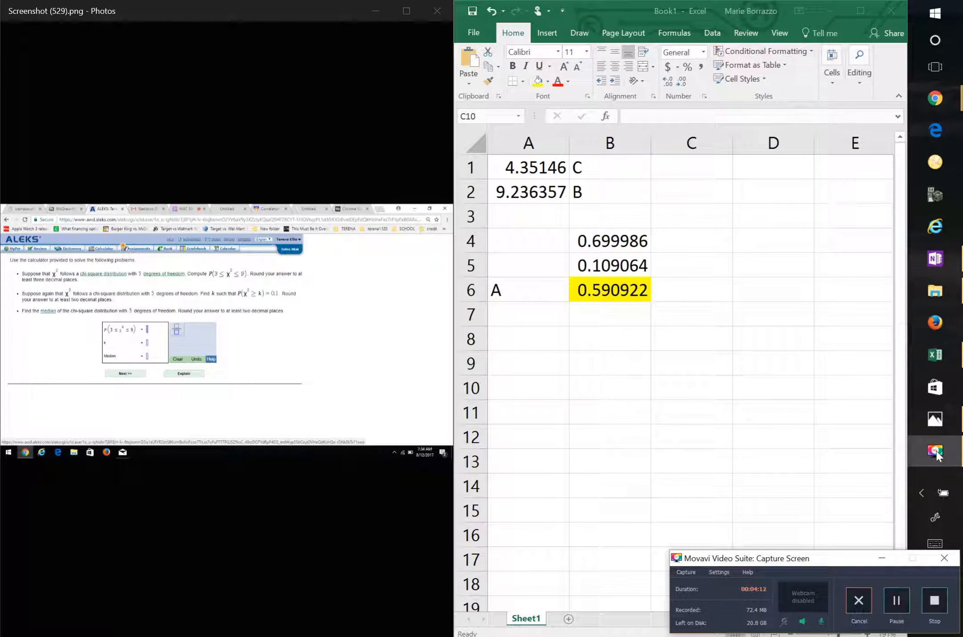
mouse_move(883, 536)
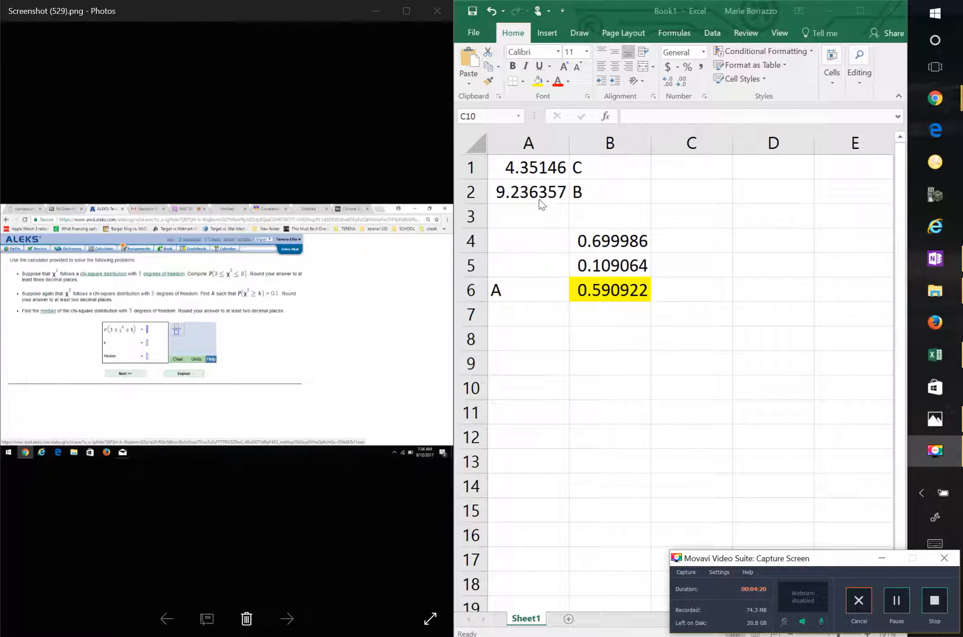
mouse_move(879, 567)
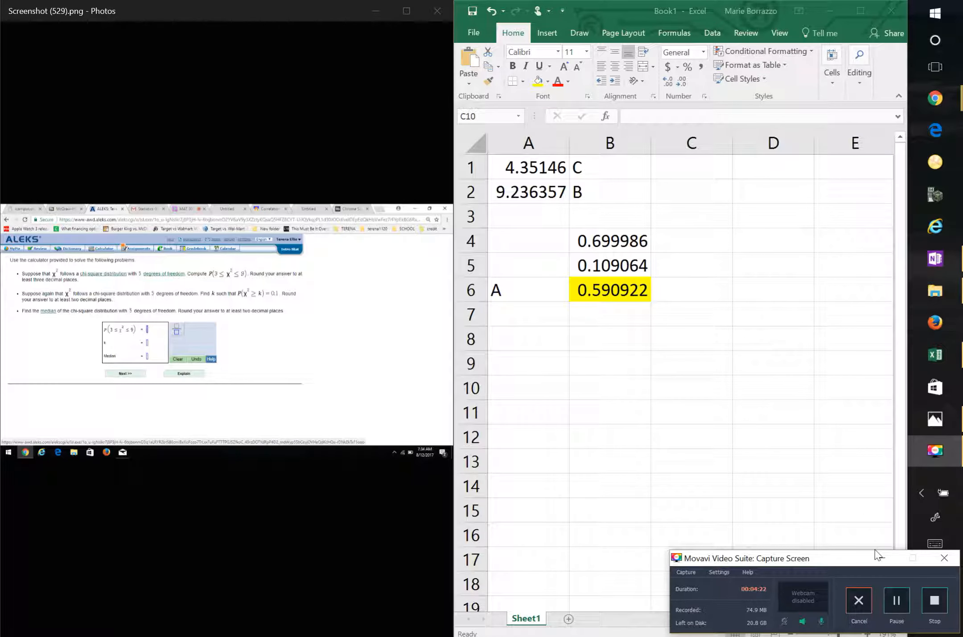